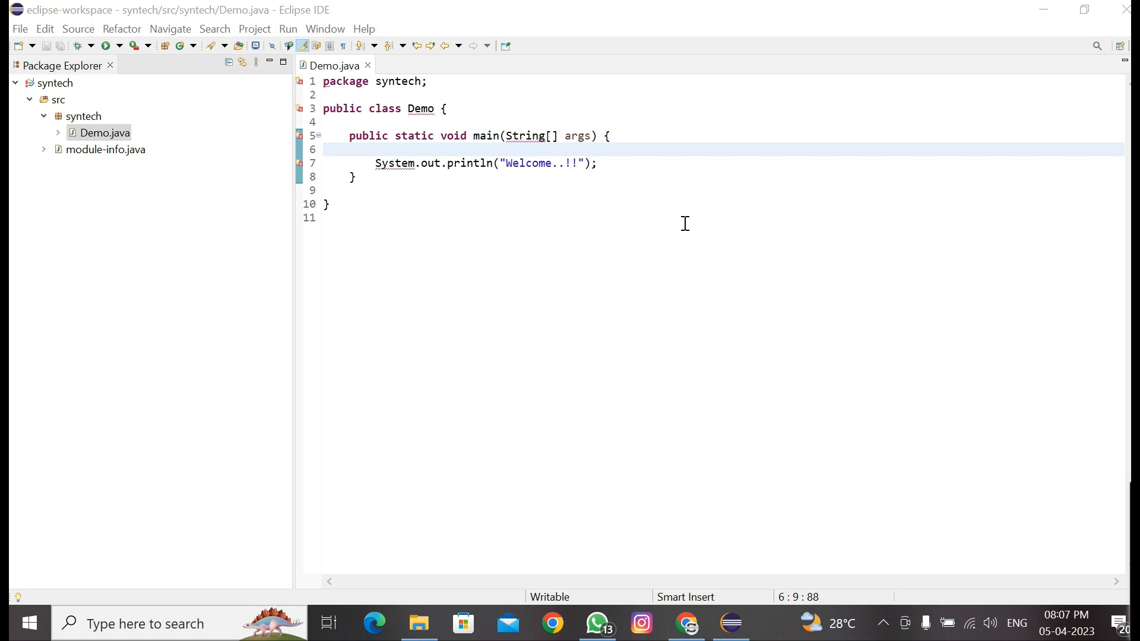
pyautogui.moveTo(322, 93)
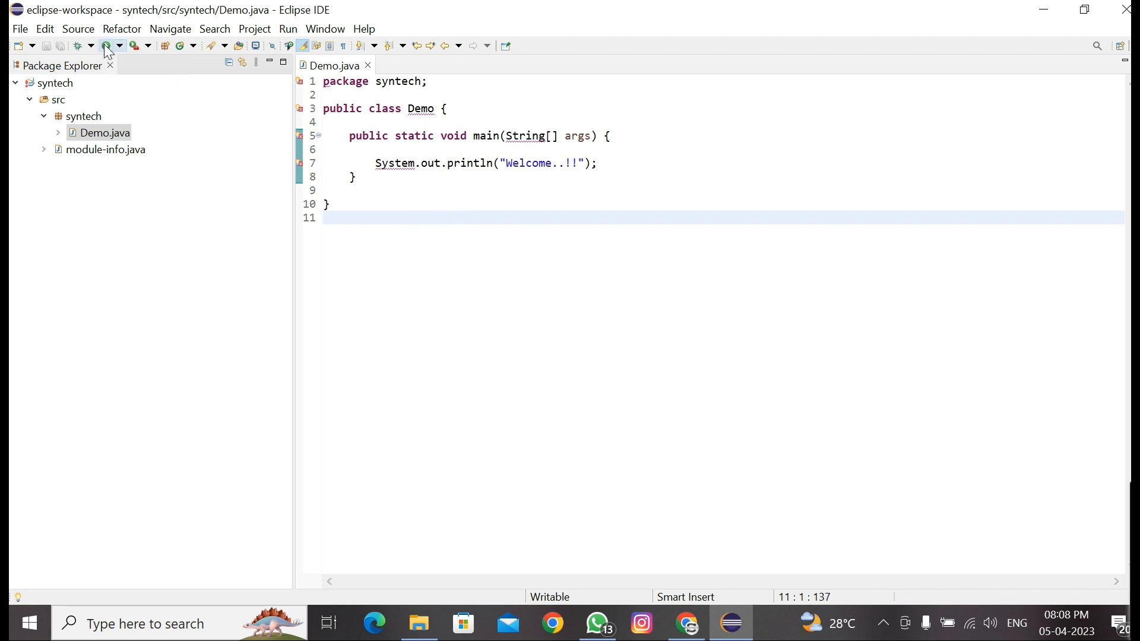
# - Run Demo and proceed past the Errors in Workspace dialog; Console reports module syntech not found
pyautogui.click(110, 45)
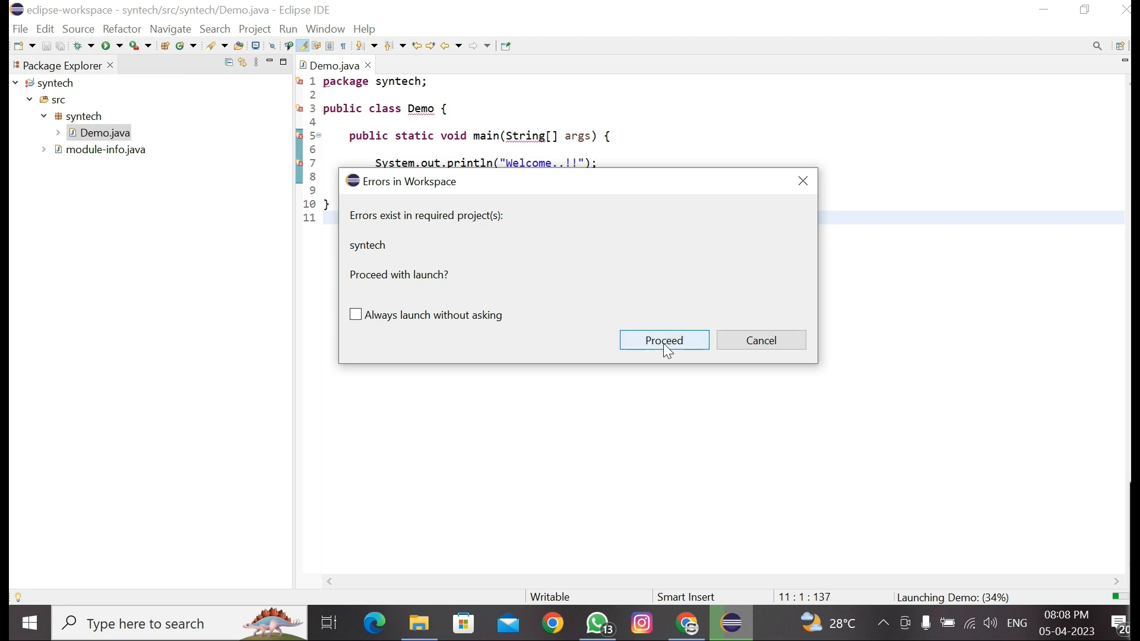
pyautogui.click(663, 339)
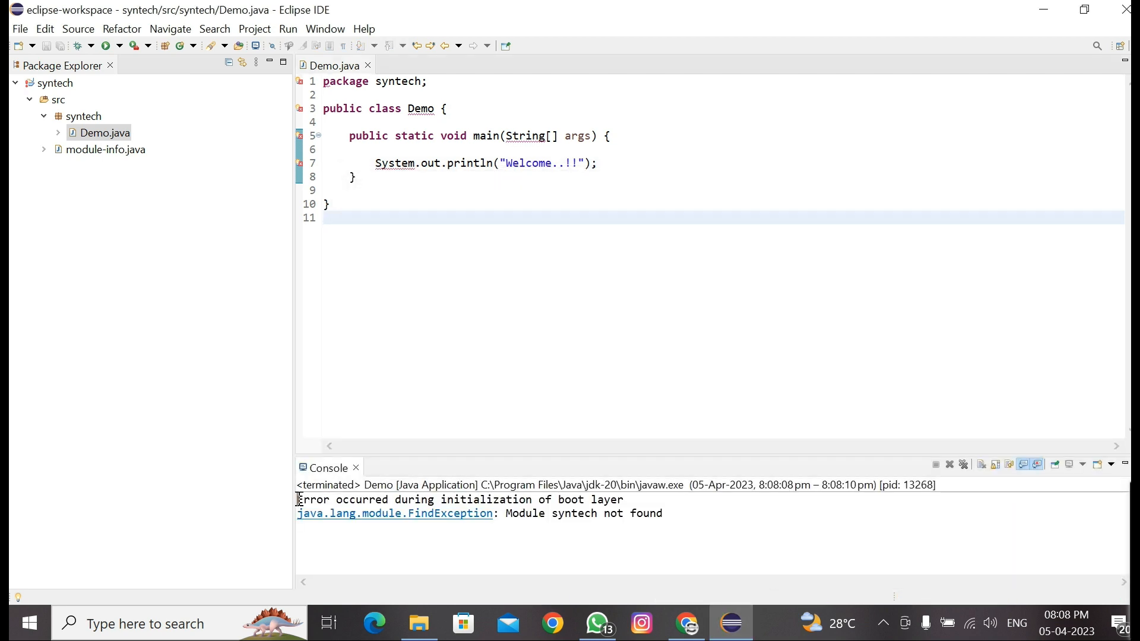
pyautogui.moveTo(297, 500); pyautogui.dragTo(417, 499)
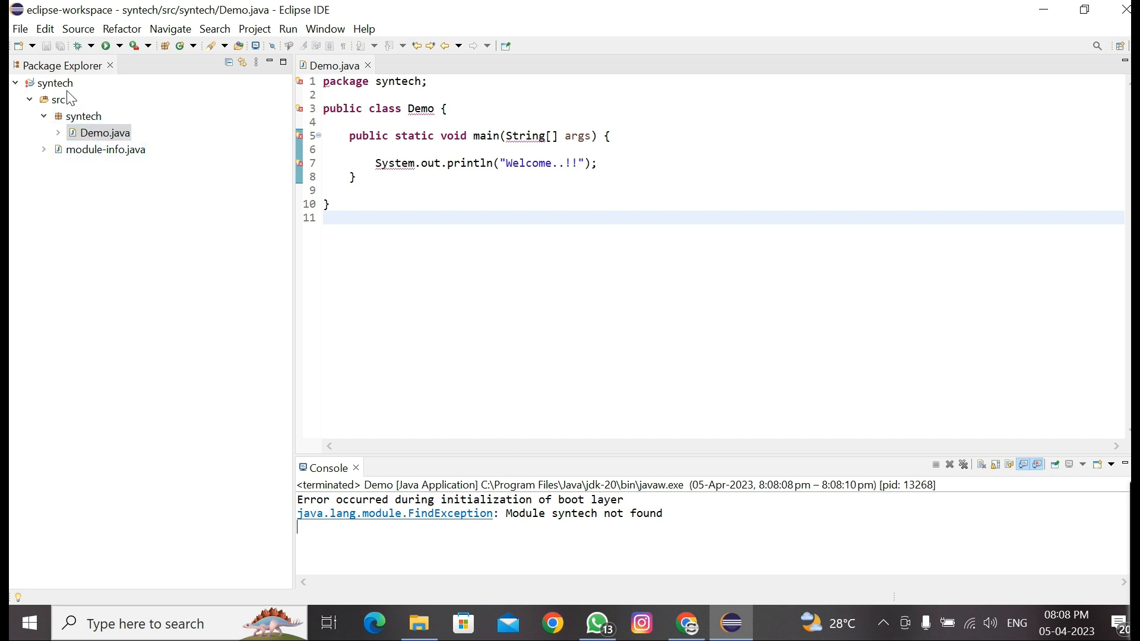
# - Bring up the syntech project's Java Build Path settings from its context menu
pyautogui.rightClick(54, 84)
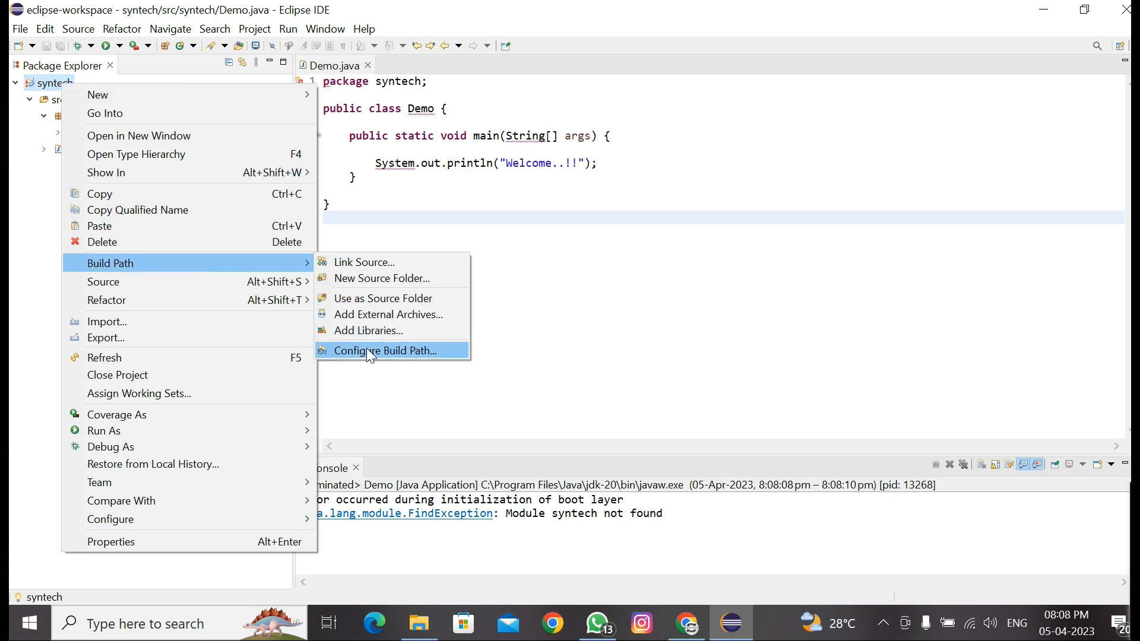
pyautogui.click(383, 350)
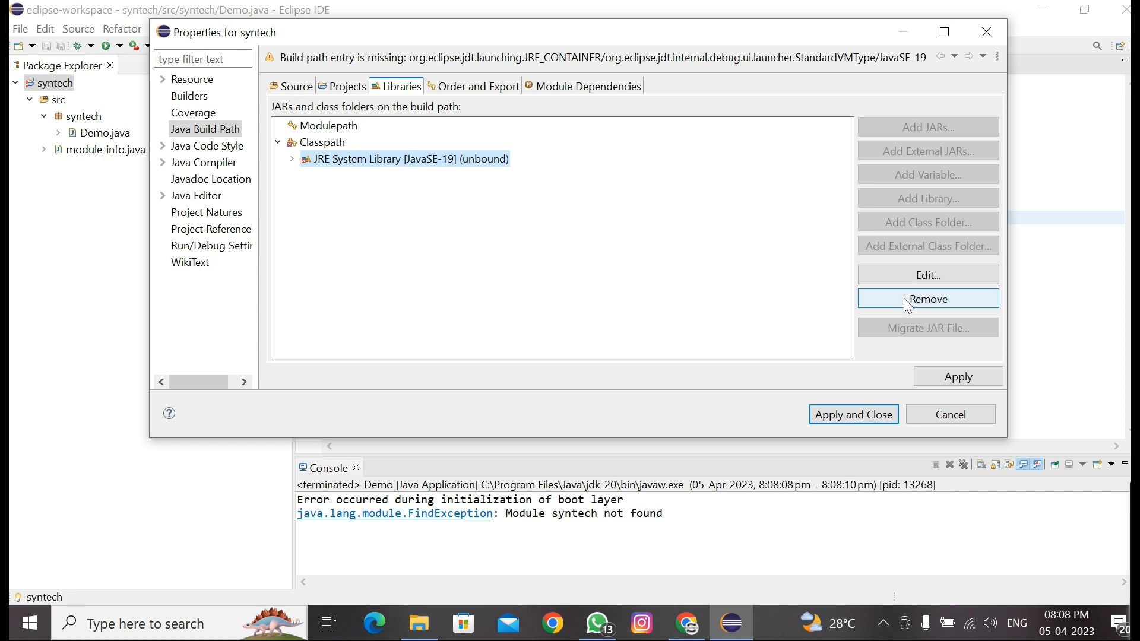
# - Remove the unbound JavaSE-19 JRE library and start adding a library to the Modulepath
pyautogui.click(927, 299)
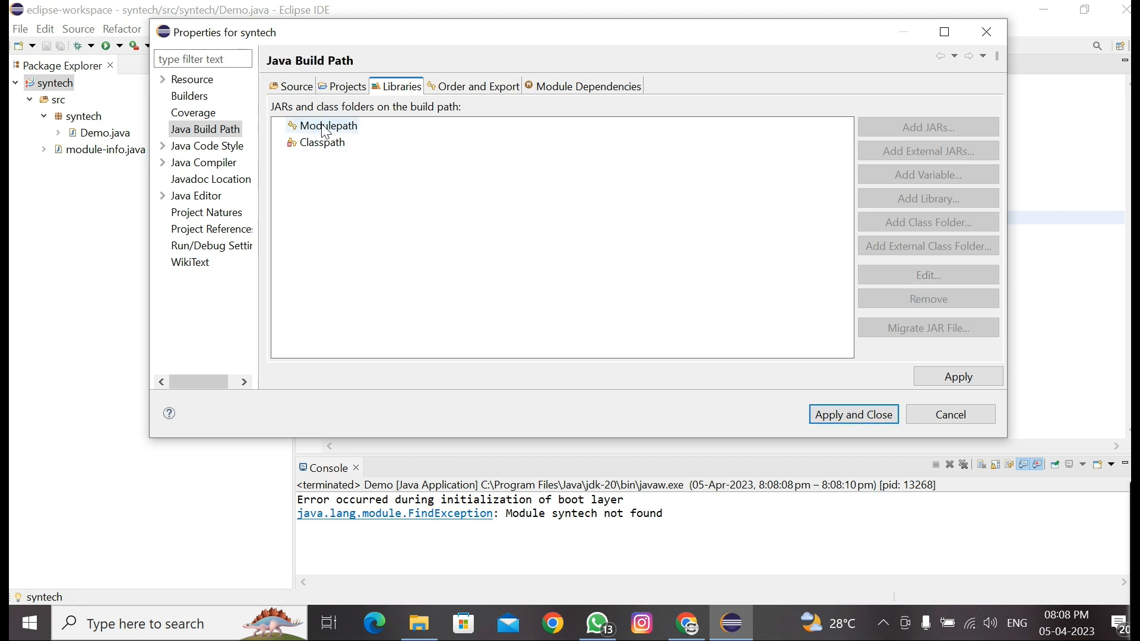
pyautogui.click(327, 126)
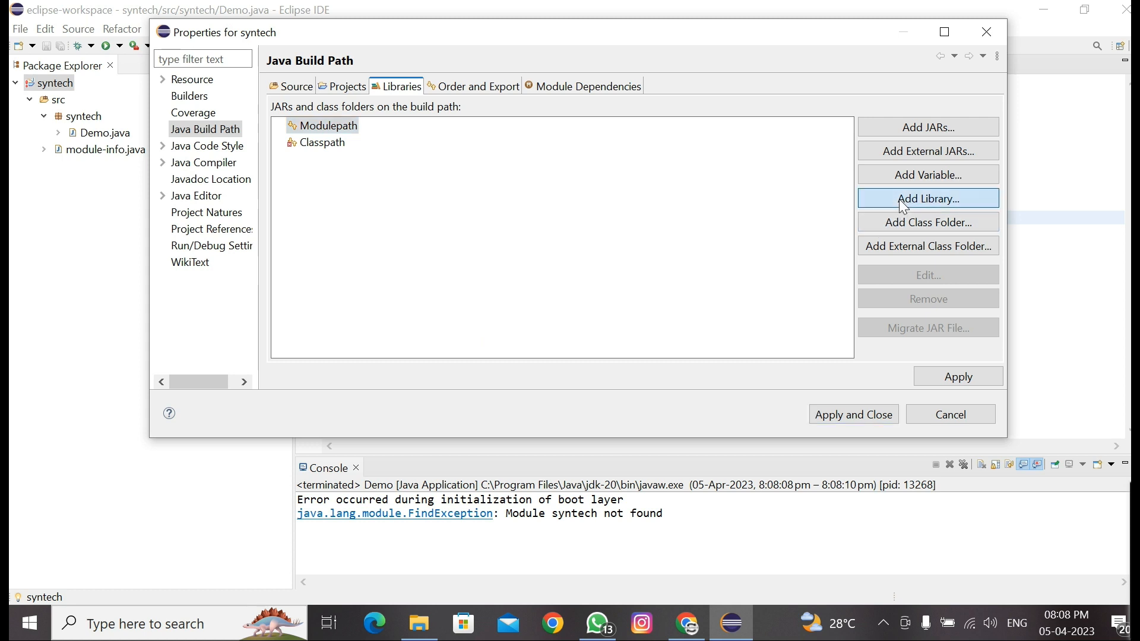
pyautogui.click(928, 198)
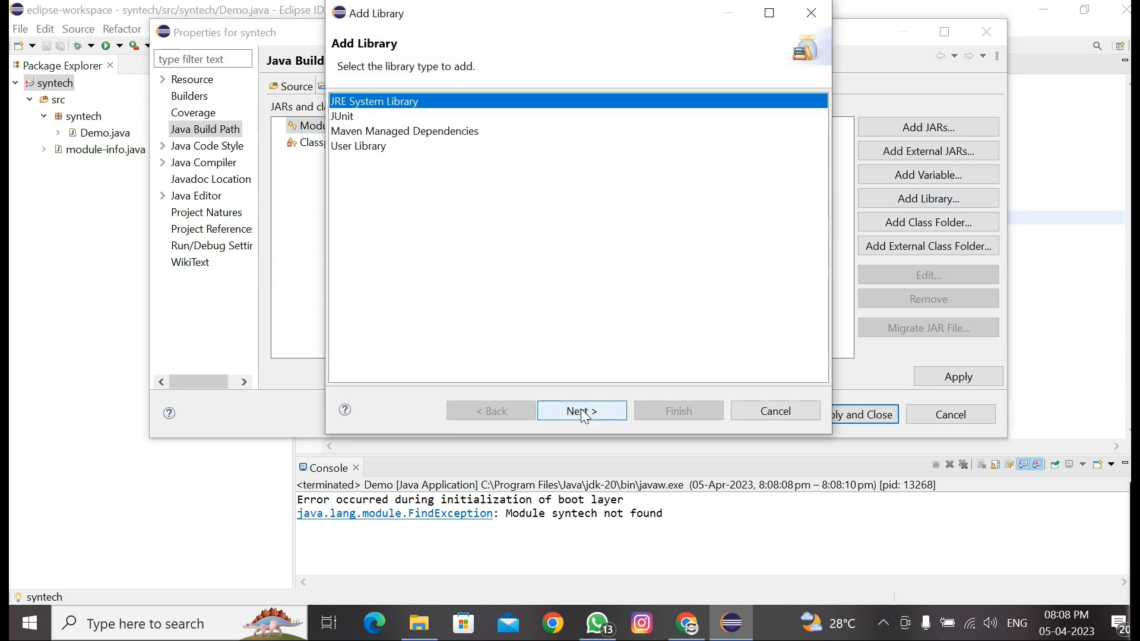
# - Add the workspace default jdk-20 JRE System Library, apply the build path, and rerun Demo to print Welcome..!!
pyautogui.click(582, 410)
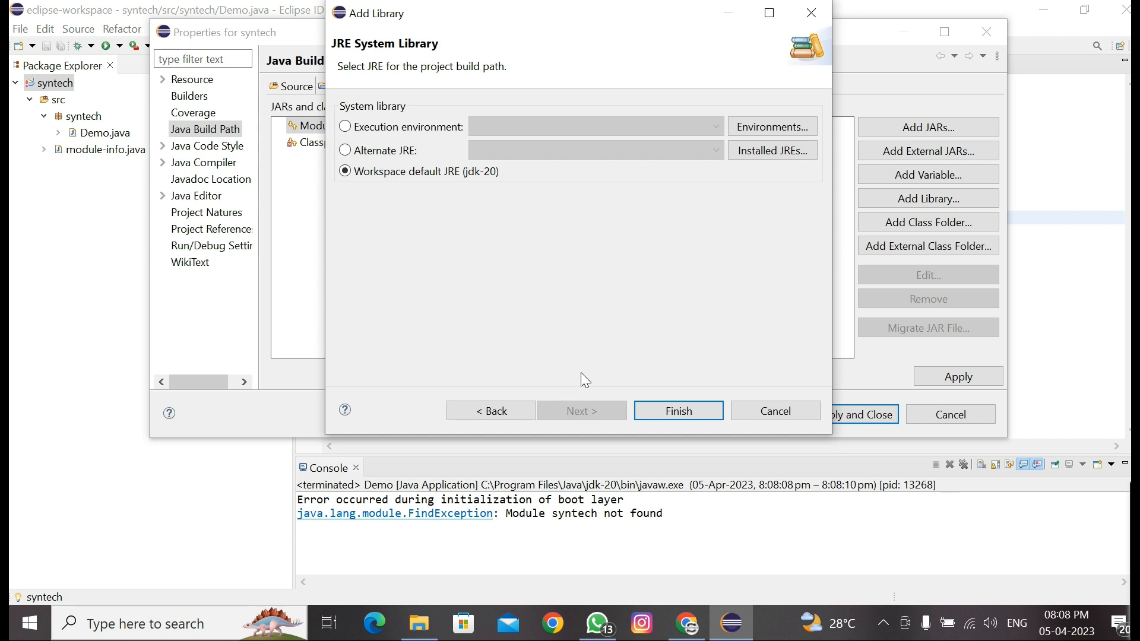
pyautogui.moveTo(501, 219)
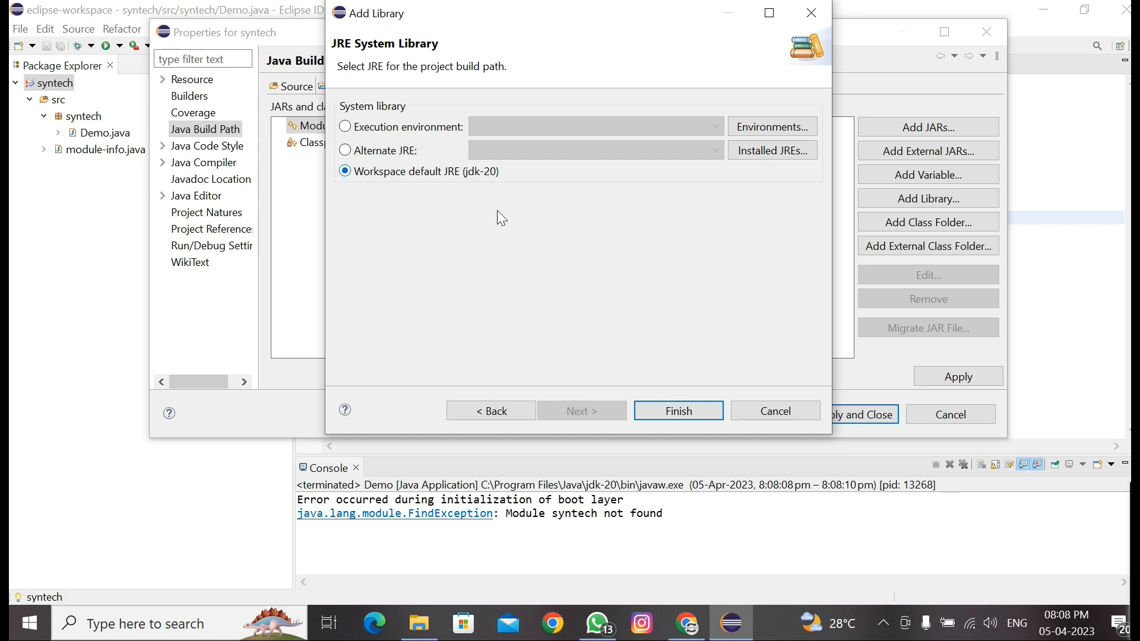
pyautogui.click(678, 411)
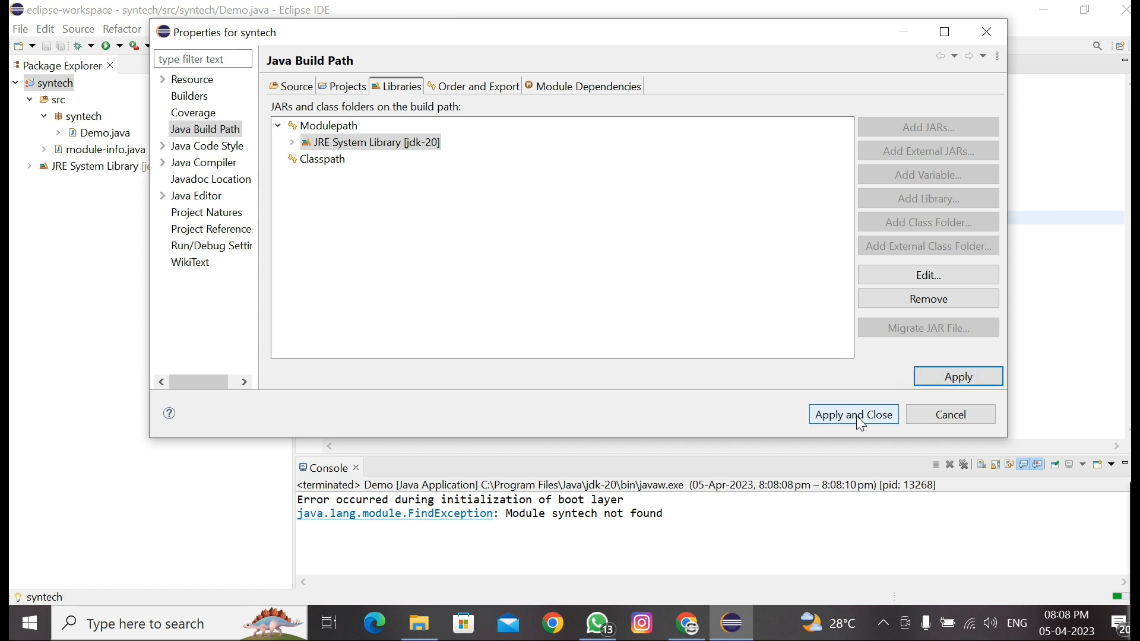
pyautogui.click(853, 414)
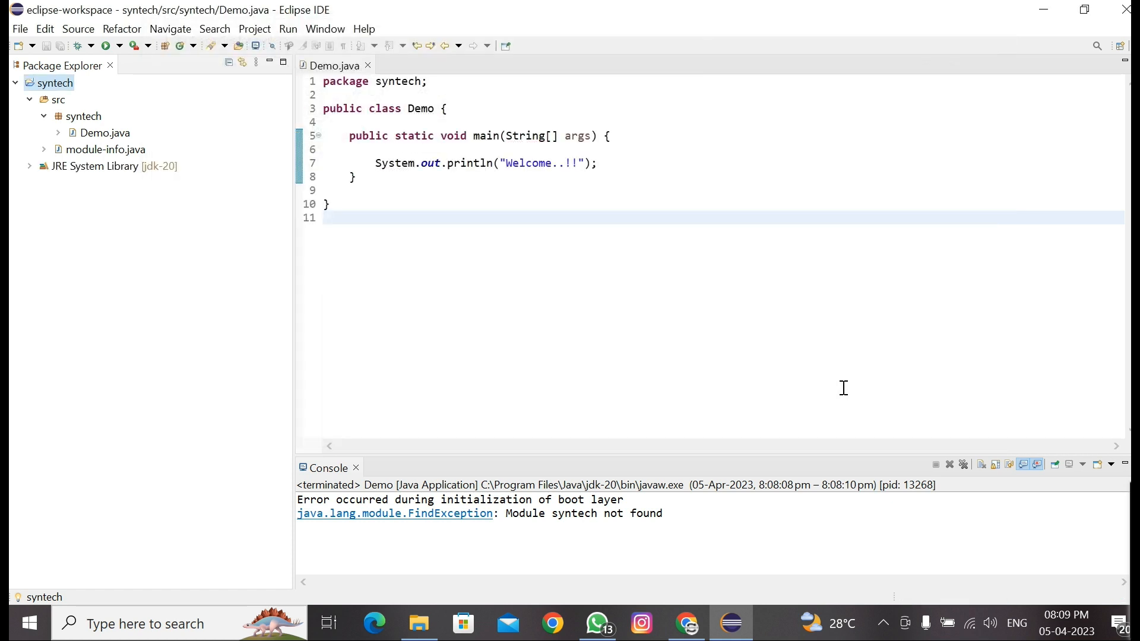
pyautogui.moveTo(168, 71)
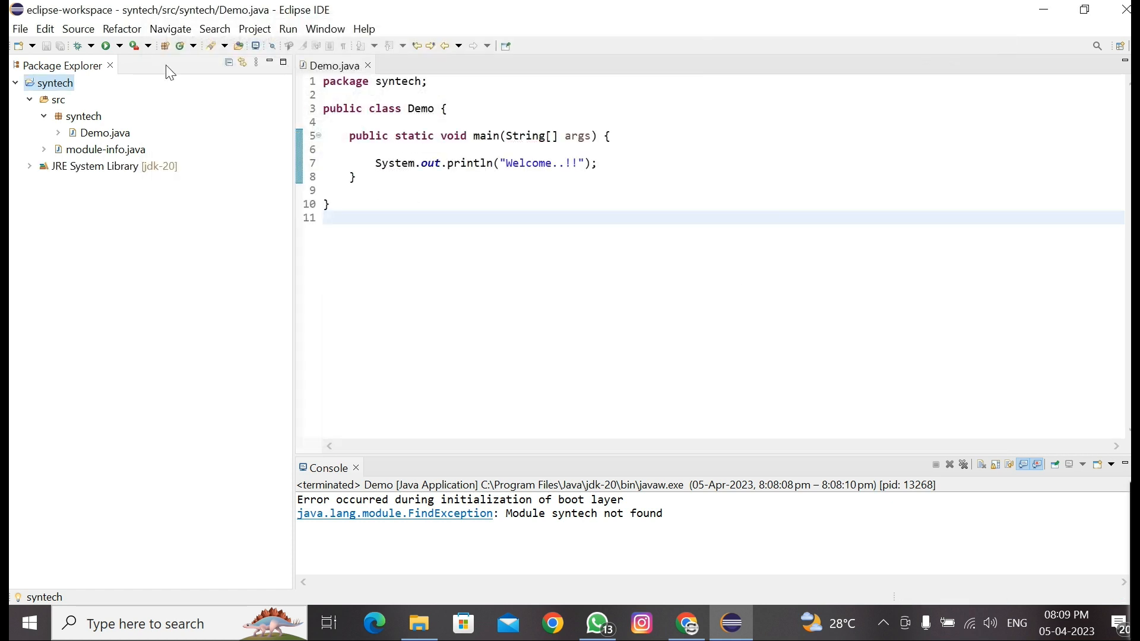
pyautogui.click(106, 45)
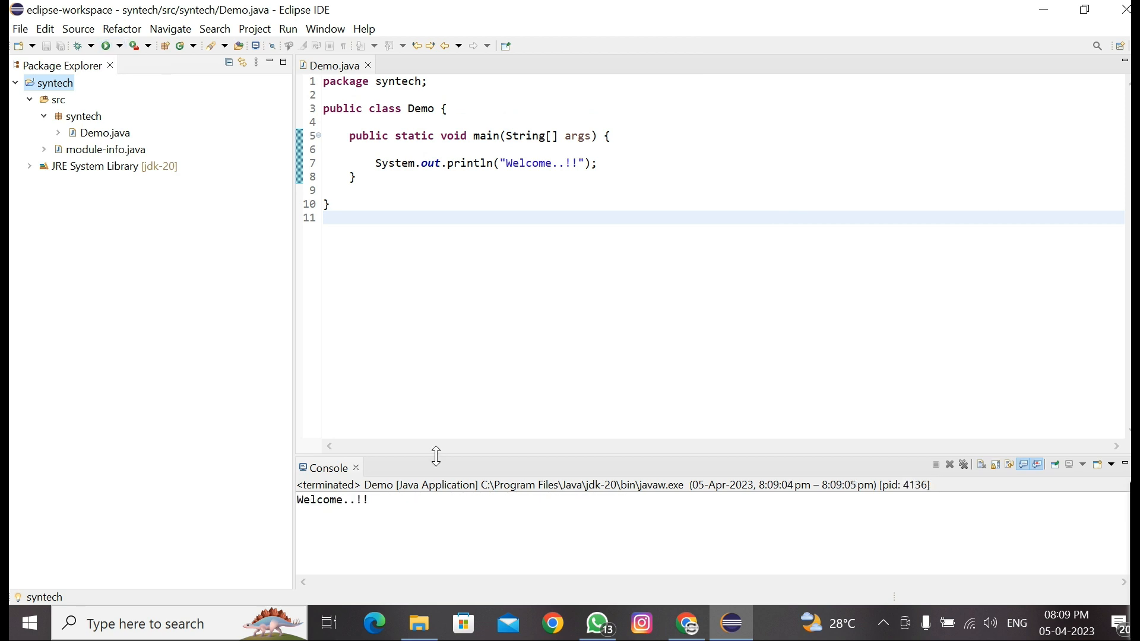